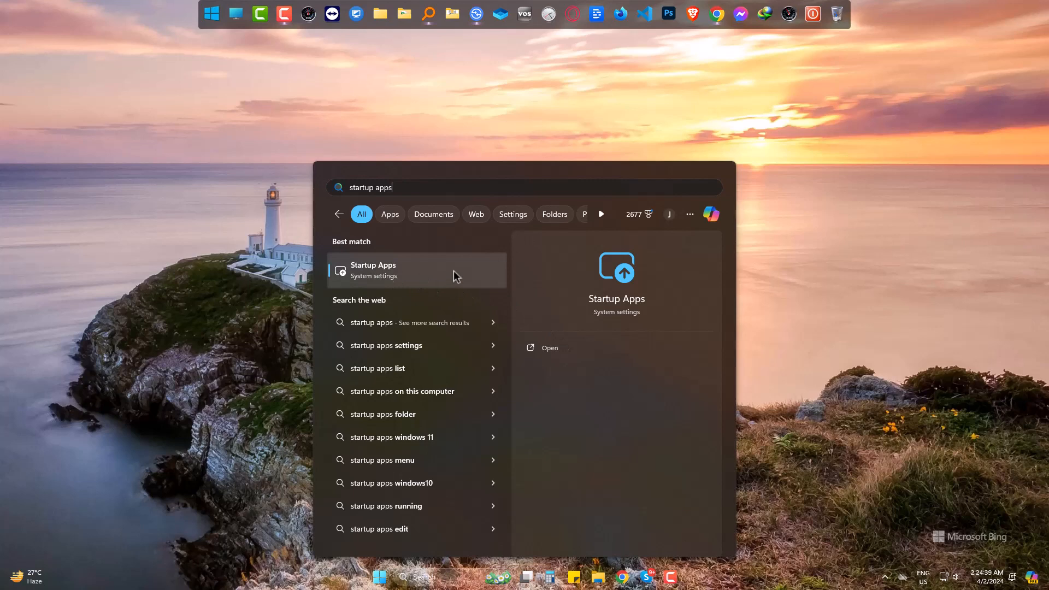
# Step: Open the Startup Apps settings page from the Start search best match
pyautogui.click(415, 270)
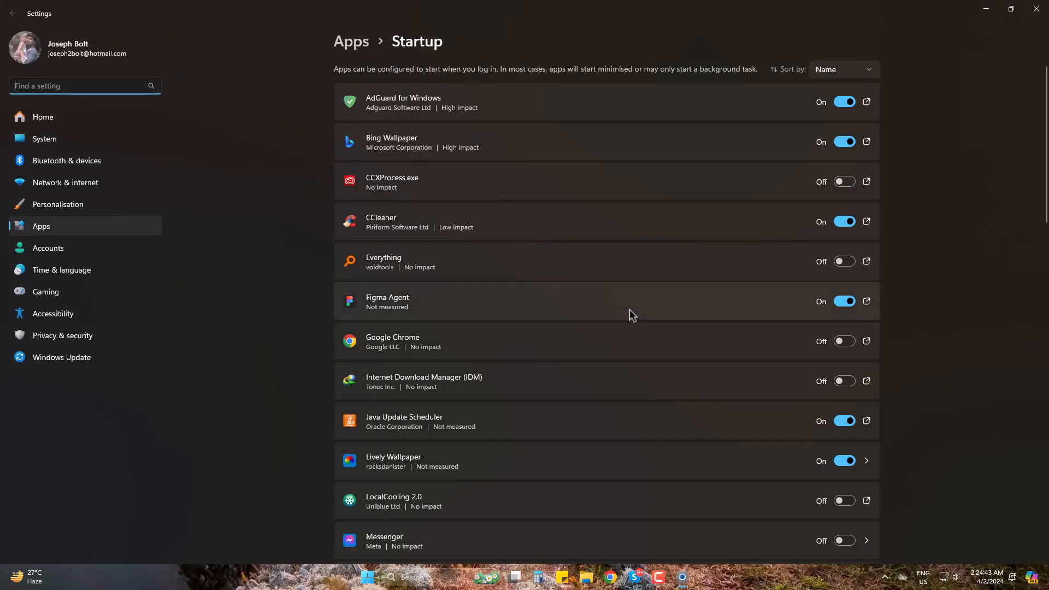
pyautogui.scroll(-3)
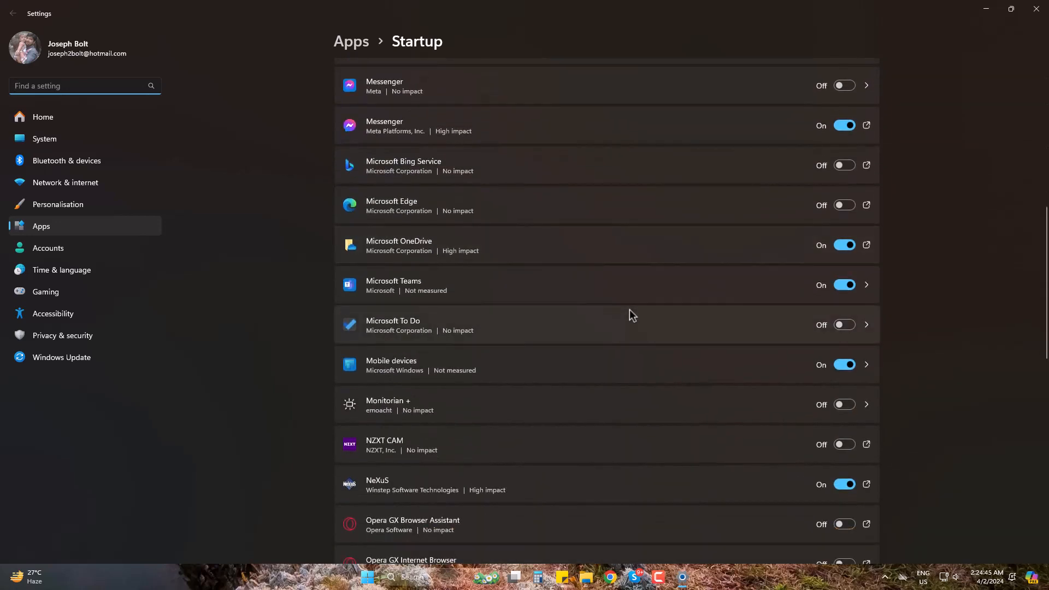
pyautogui.scroll(-3)
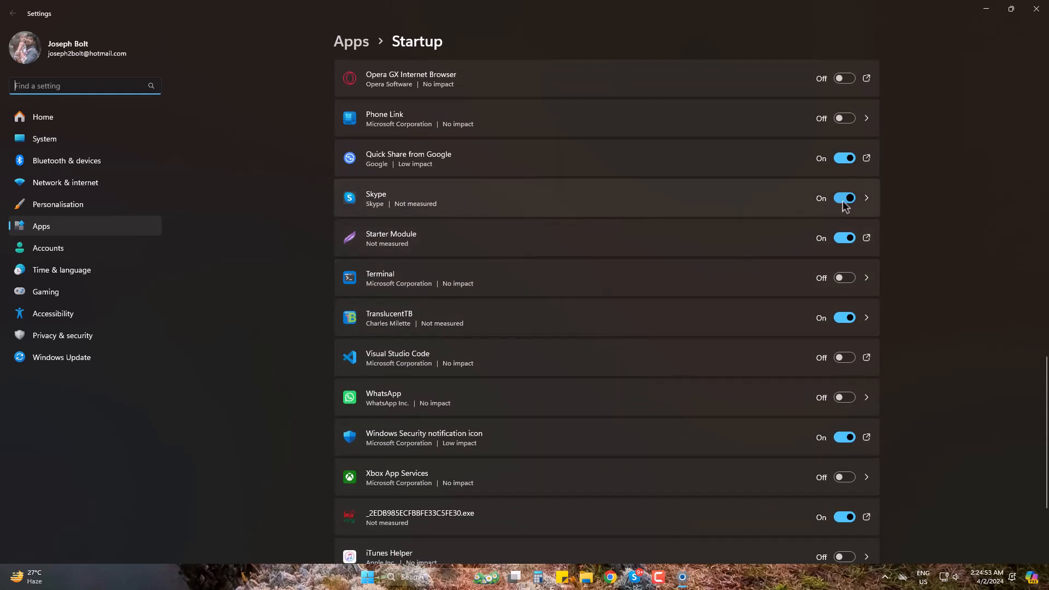
# Step: Switch Skype's startup toggle to Off so it no longer launches at login
pyautogui.click(843, 198)
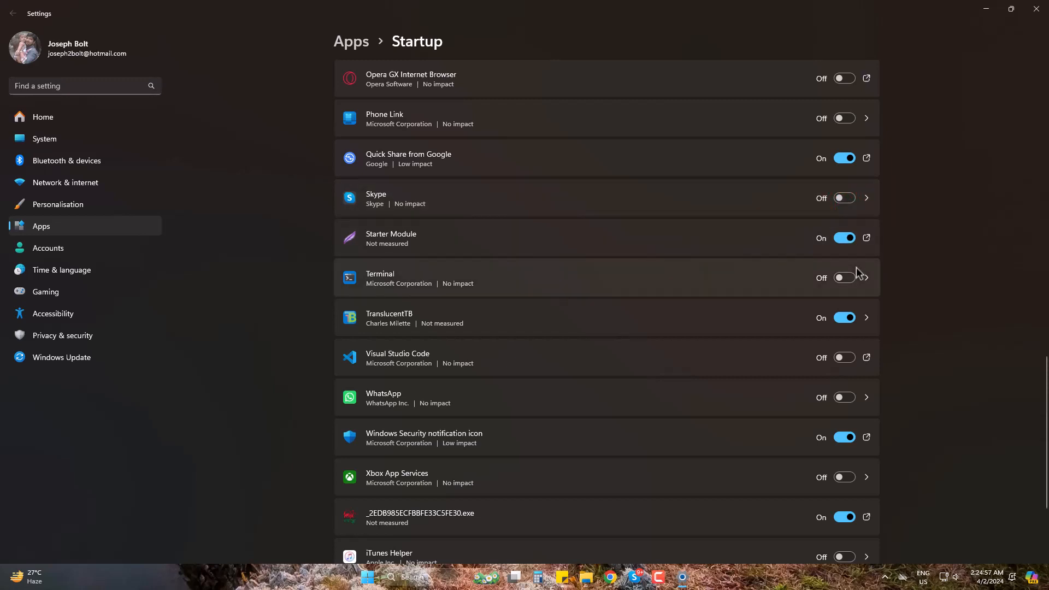
pyautogui.scroll(3)
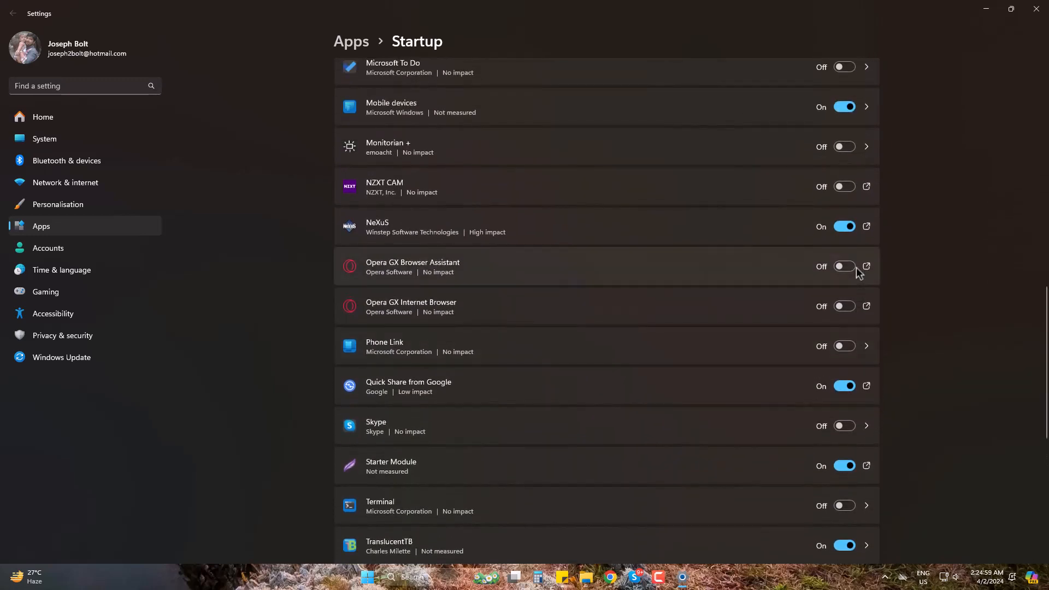
pyautogui.scroll(-3)
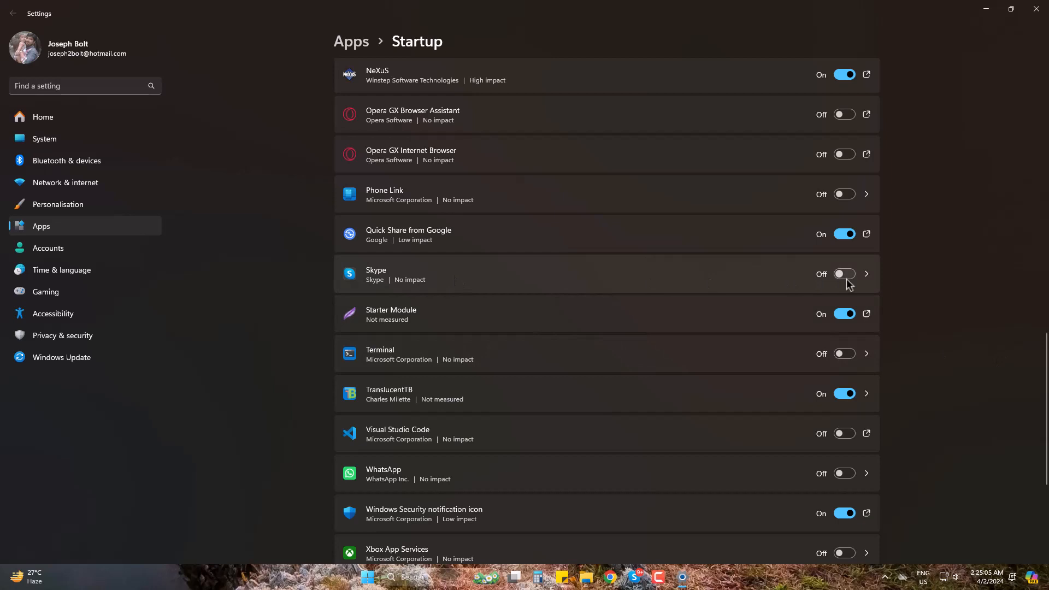
pyautogui.click(843, 273)
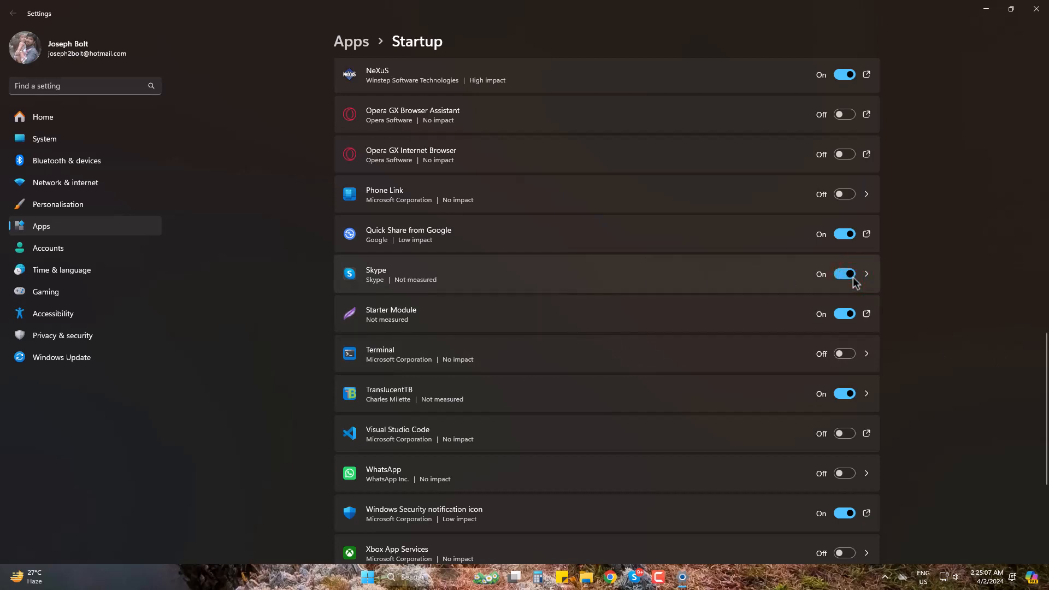
pyautogui.click(843, 273)
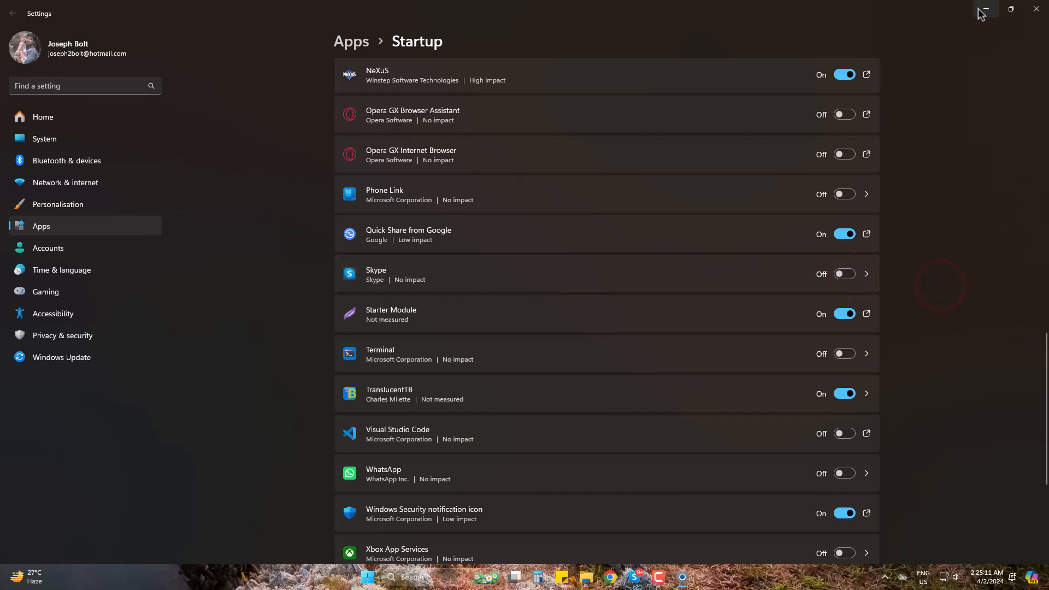
# Step: Minimize the Settings window to reveal the desktop
pyautogui.click(982, 10)
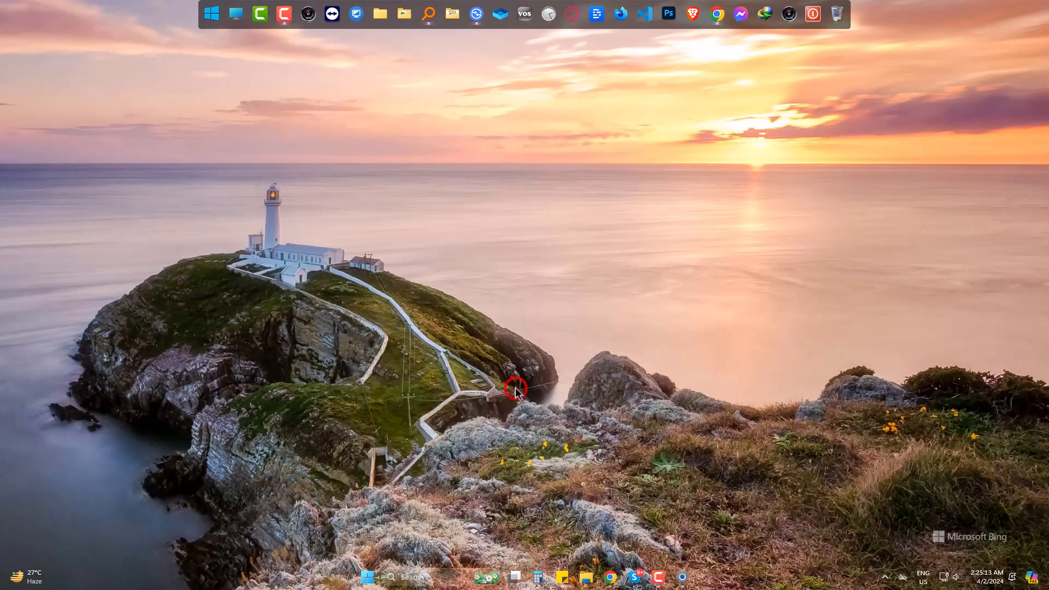